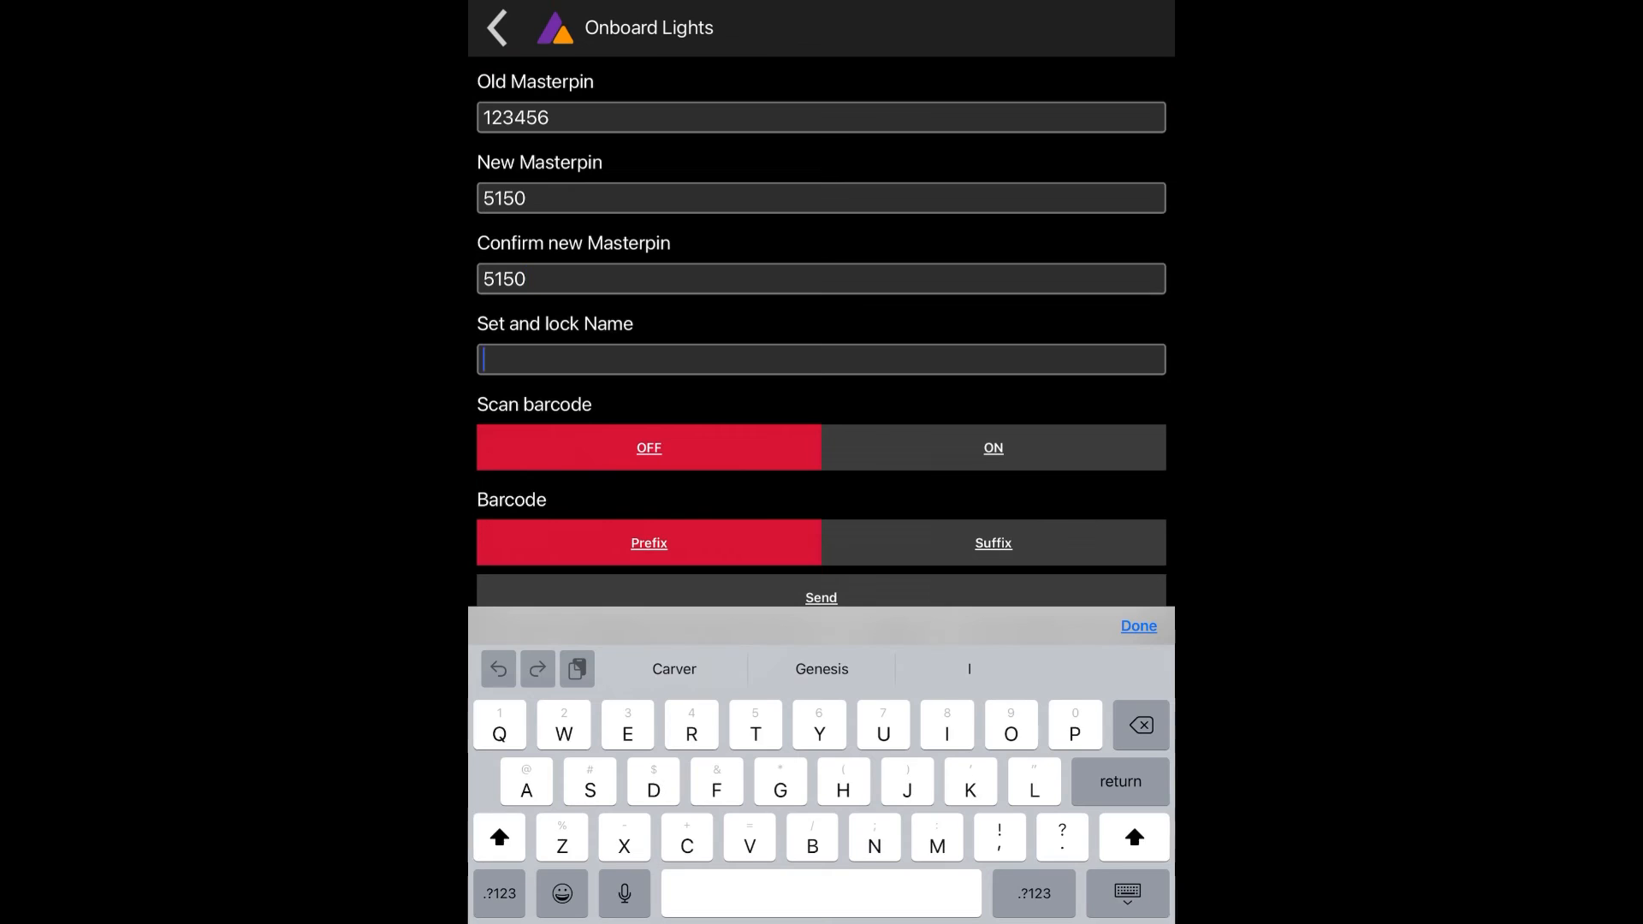
- Enter 'Titan-' as the locked light name and close the keyboard
{"action": "type", "text": "Titan-"}
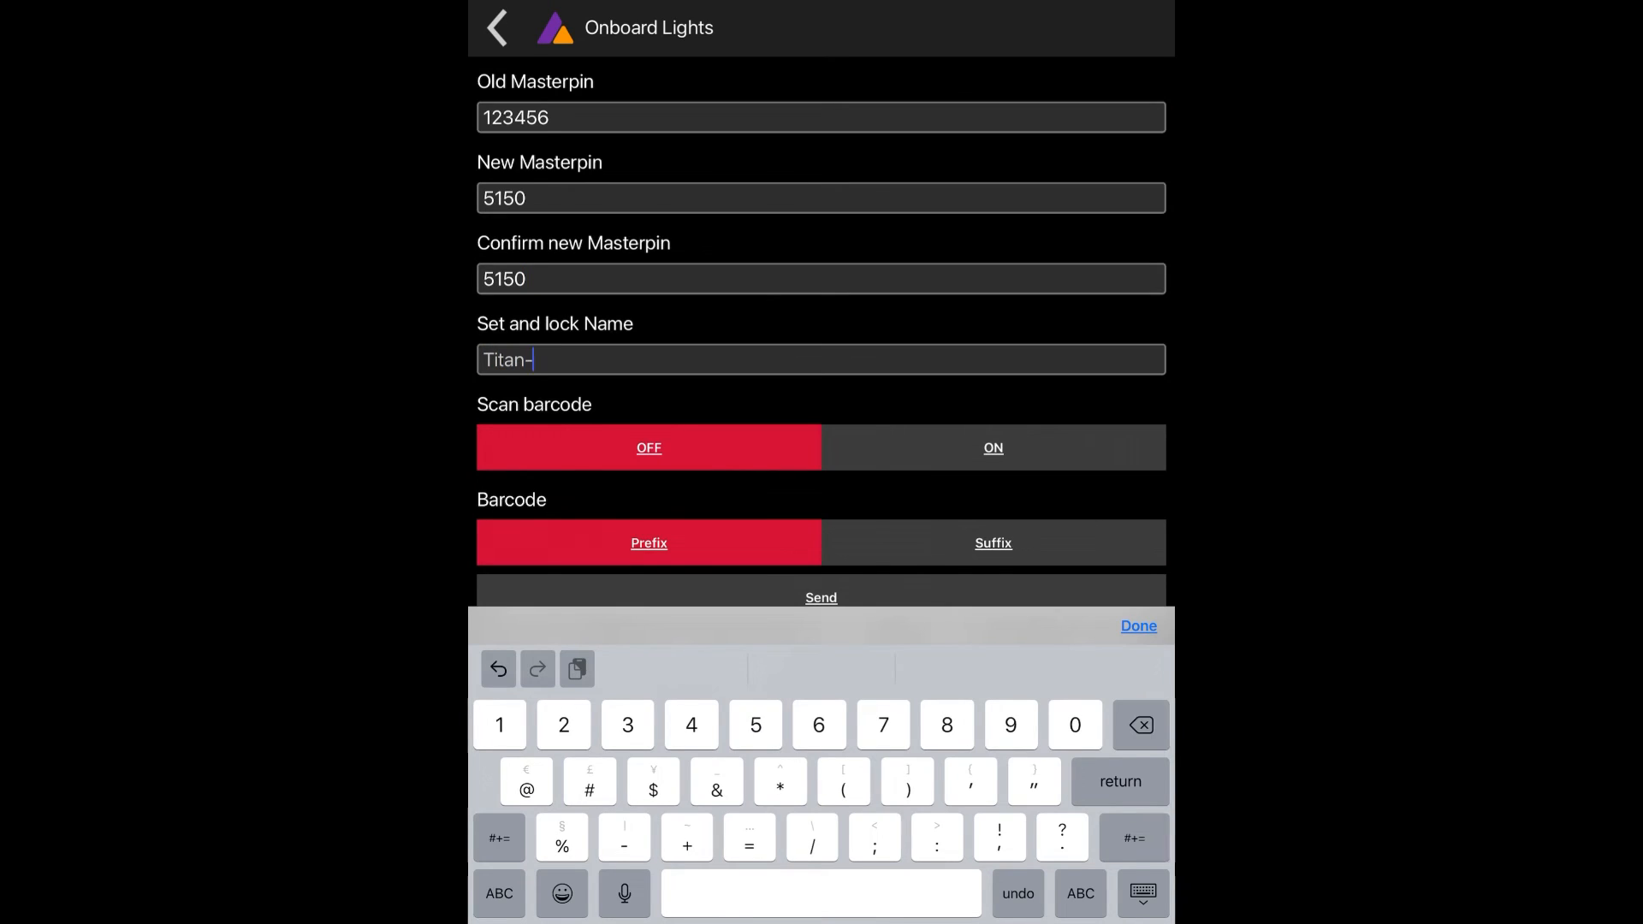
{"action": "left_click", "coordinate": [1138, 625]}
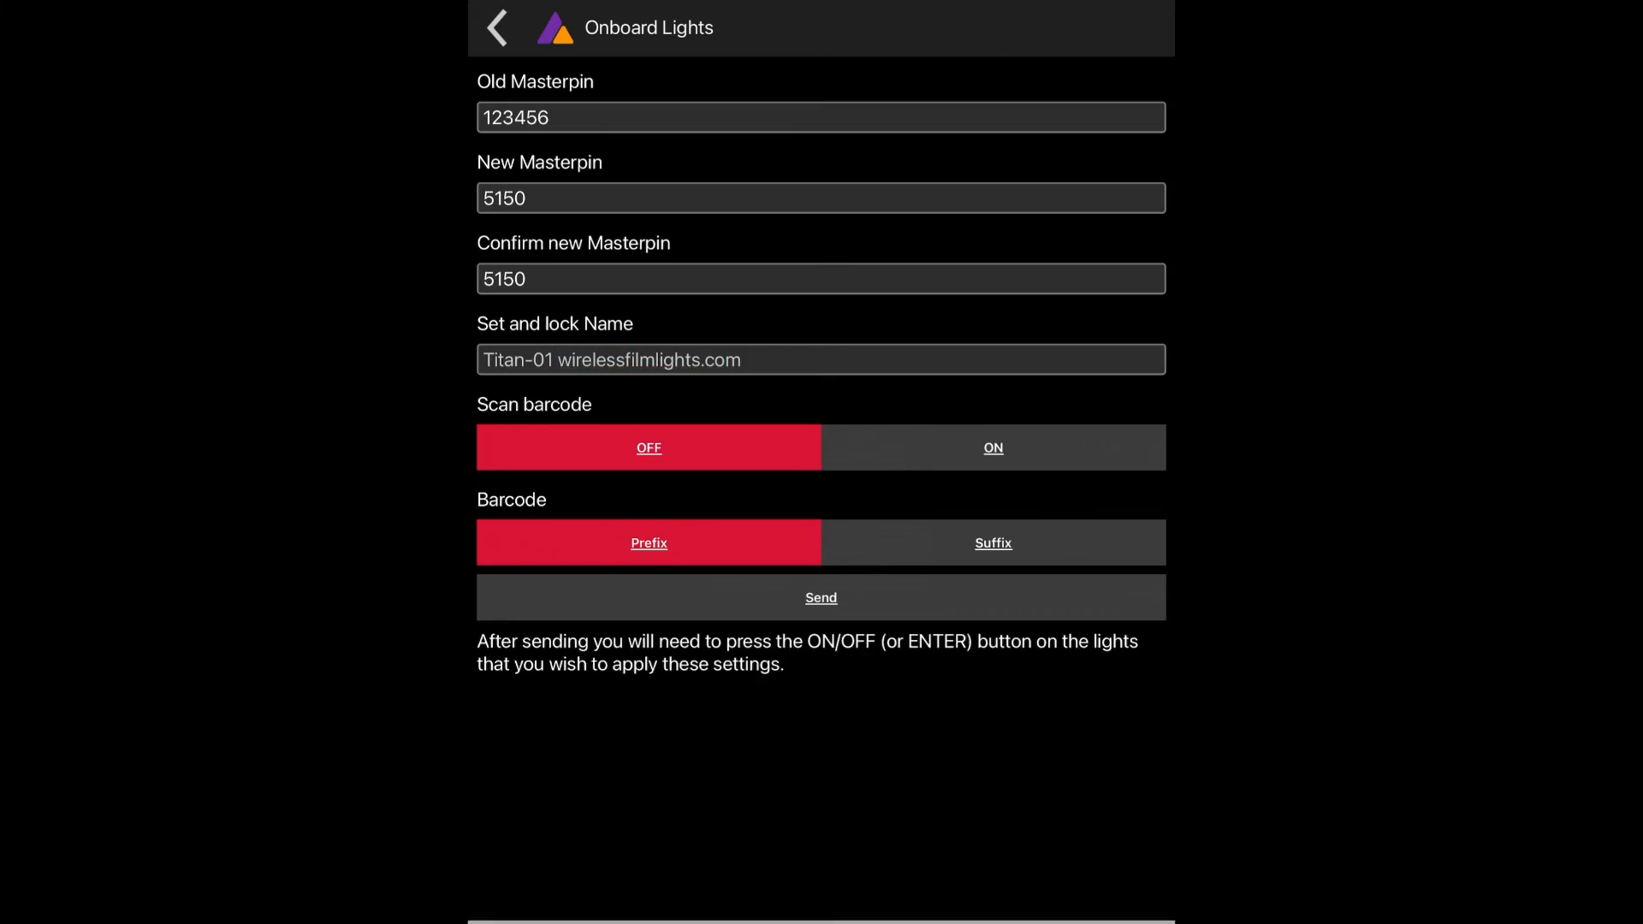
- Send the masterpin and locked-name settings to the eight connected lights
{"action": "left_click", "coordinate": [496, 28]}
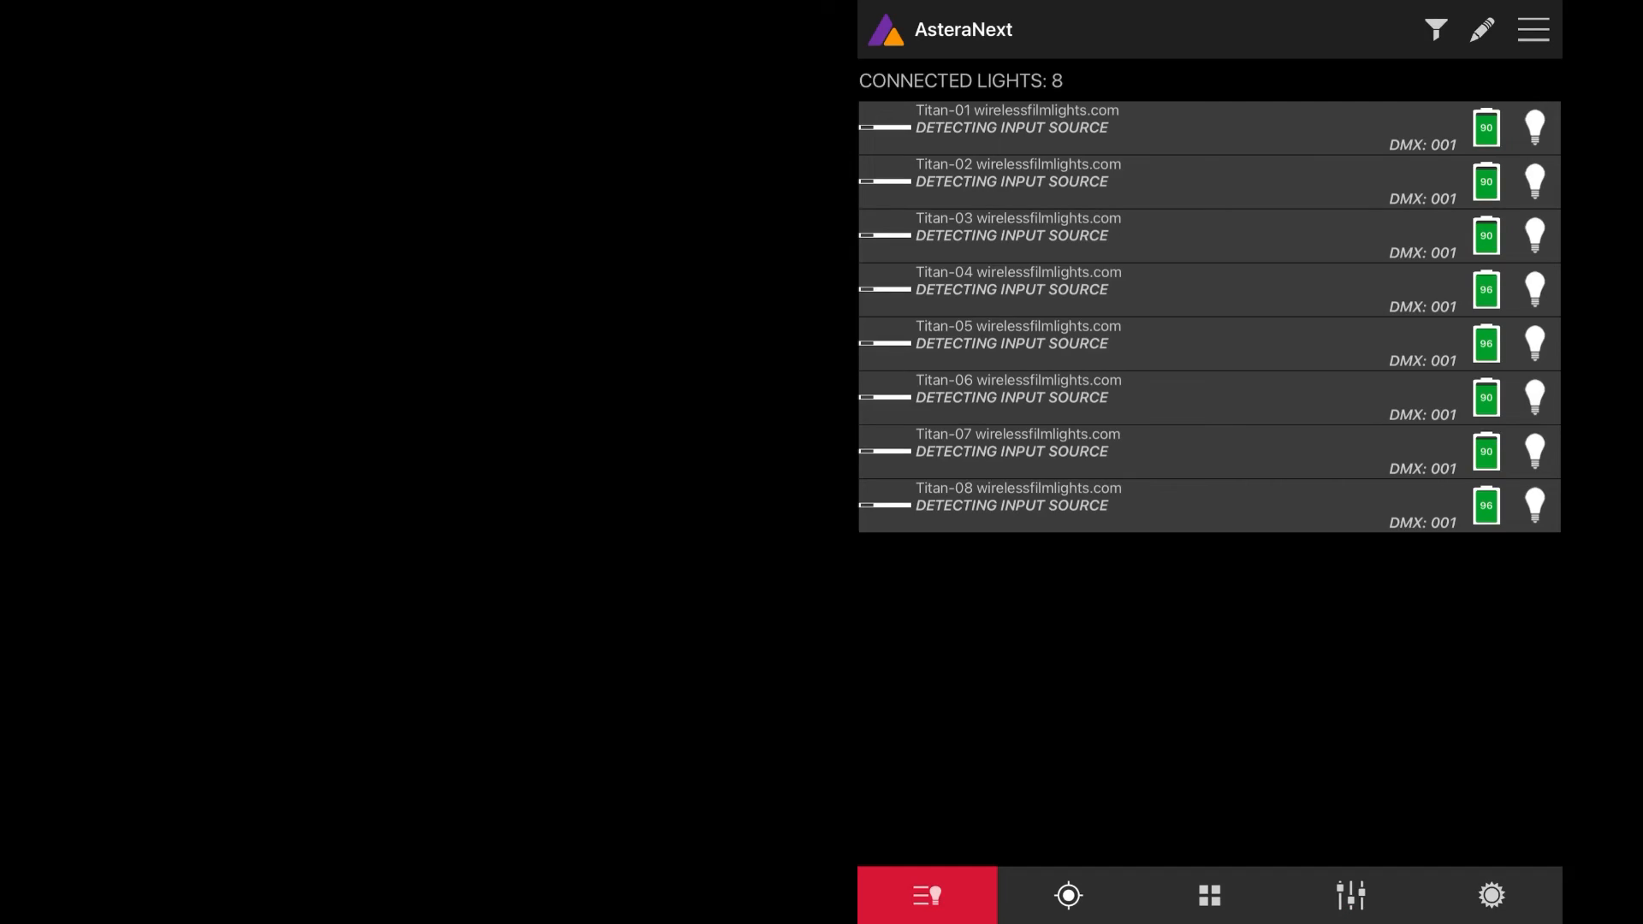
- Open Titan-01's name settings and enter 'Stage' as its fixture number
{"action": "left_click", "coordinate": [1047, 128]}
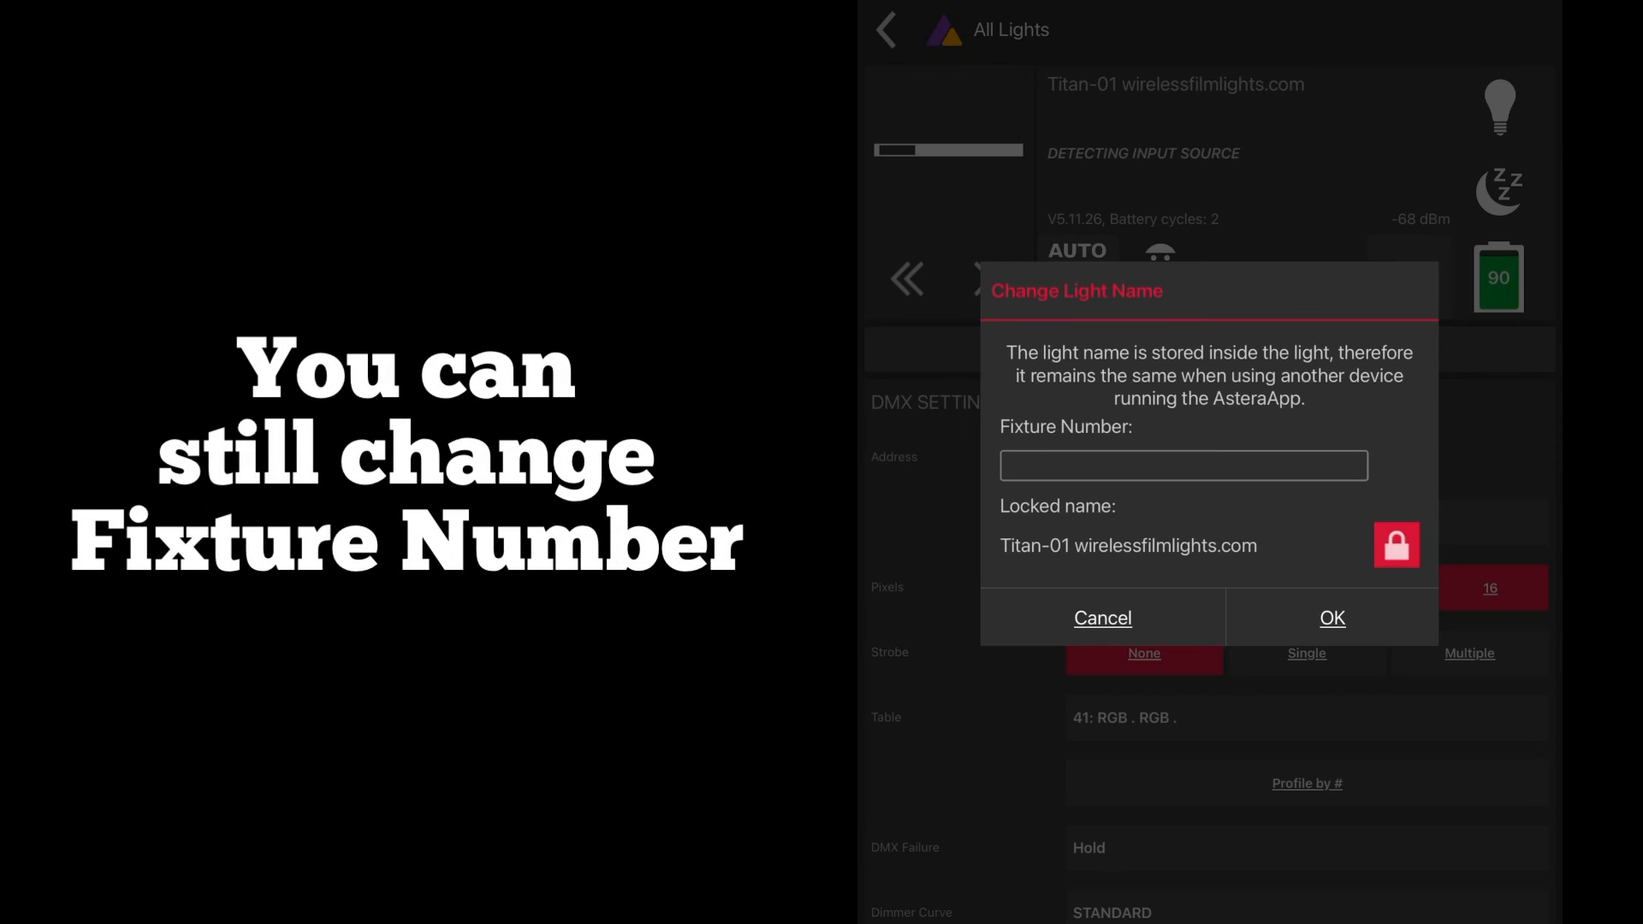
{"action": "left_click", "coordinate": [1181, 466]}
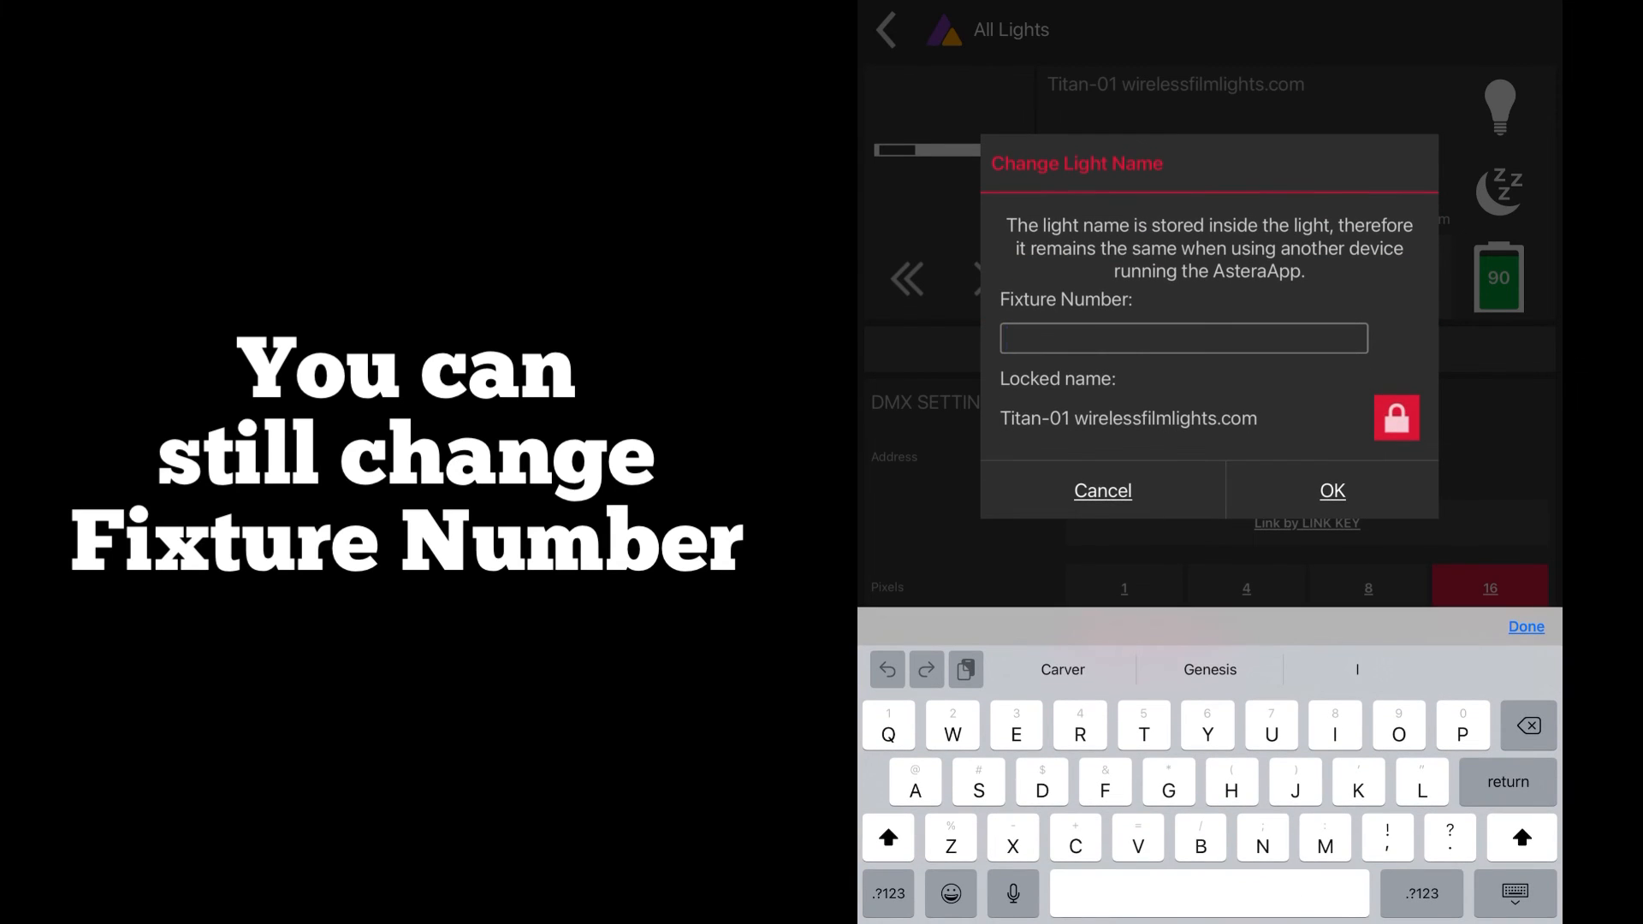
{"action": "type", "text": "Stage"}
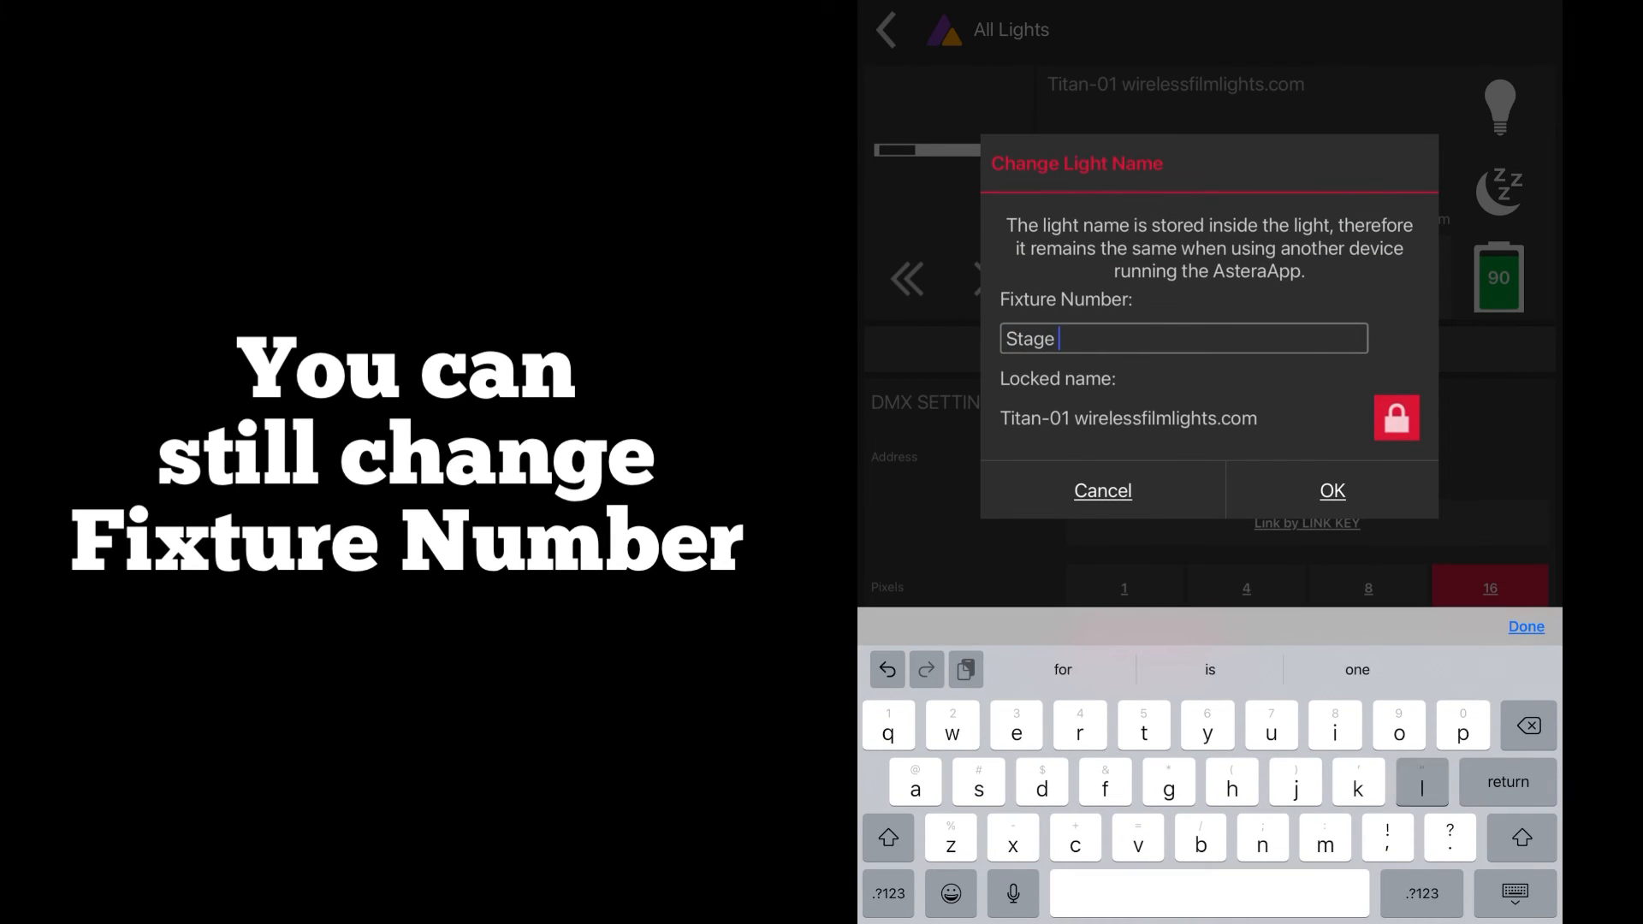